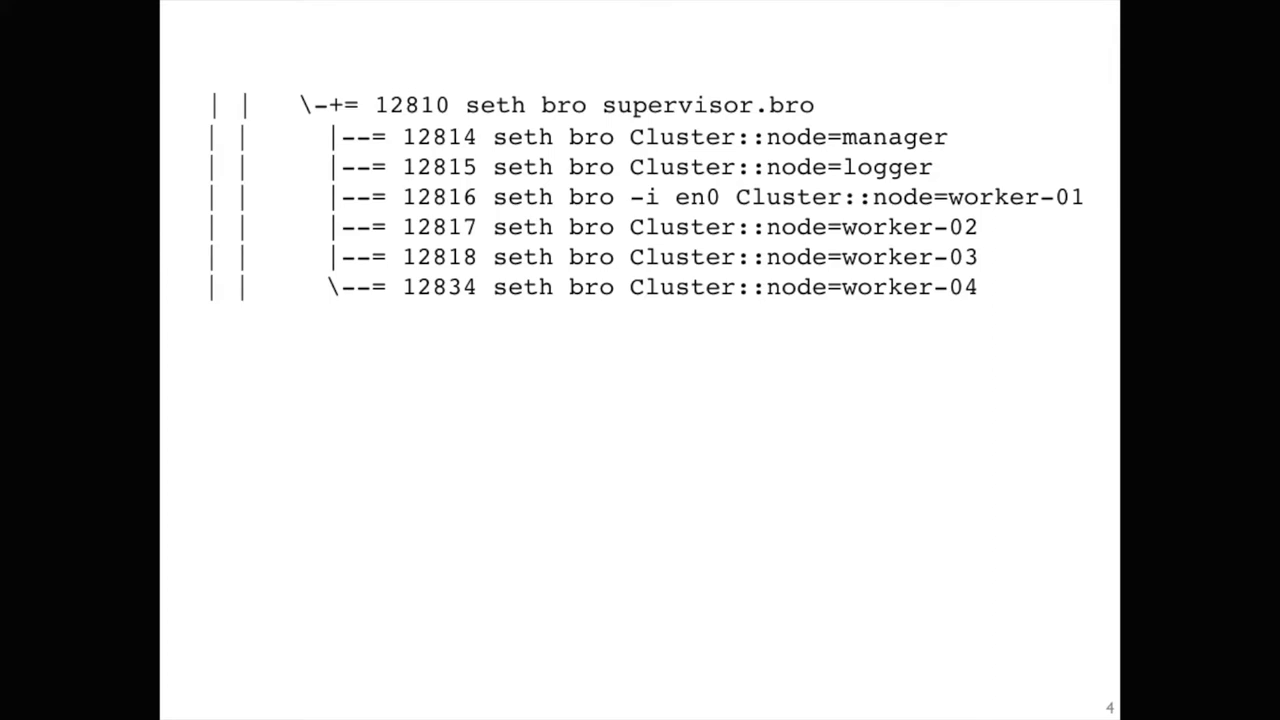
# Step: Advance the slideshow to slide 5, "Spicy is coming"
pyautogui.press('right')
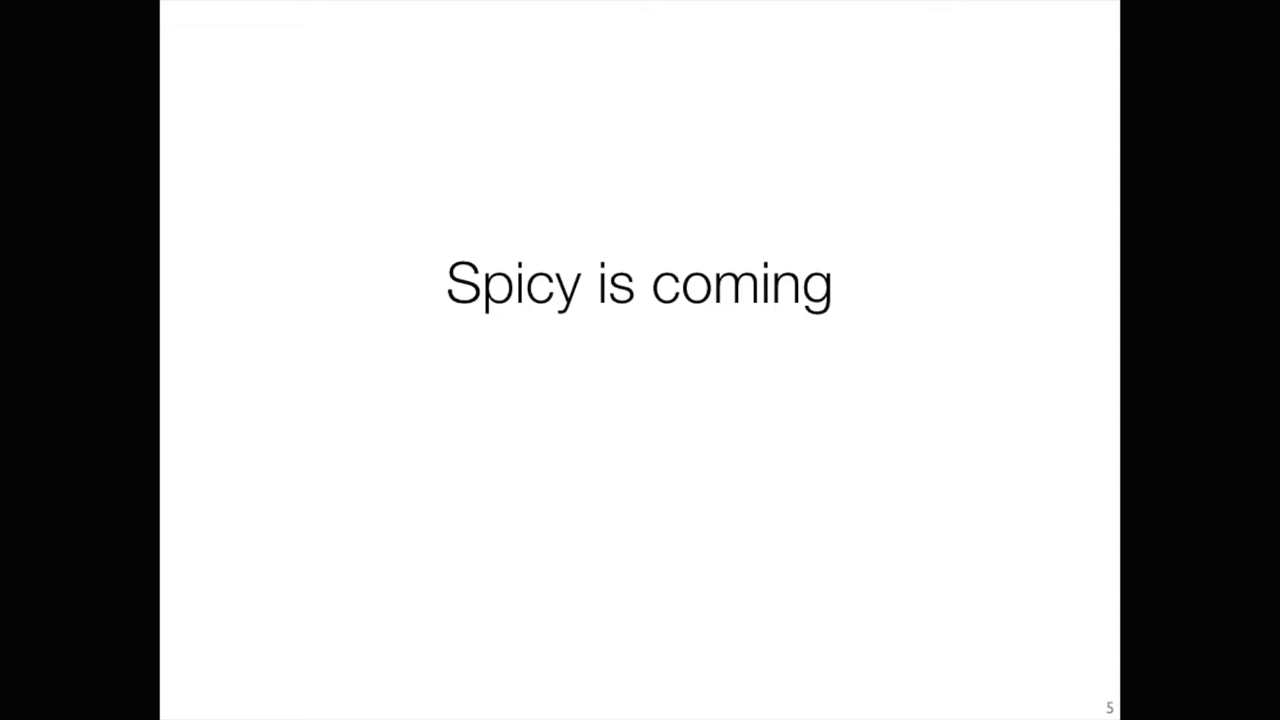
# Step: Advance to slide 6 showing the http-request.spicy parser and its spicy-driver output
pyautogui.press('Right')
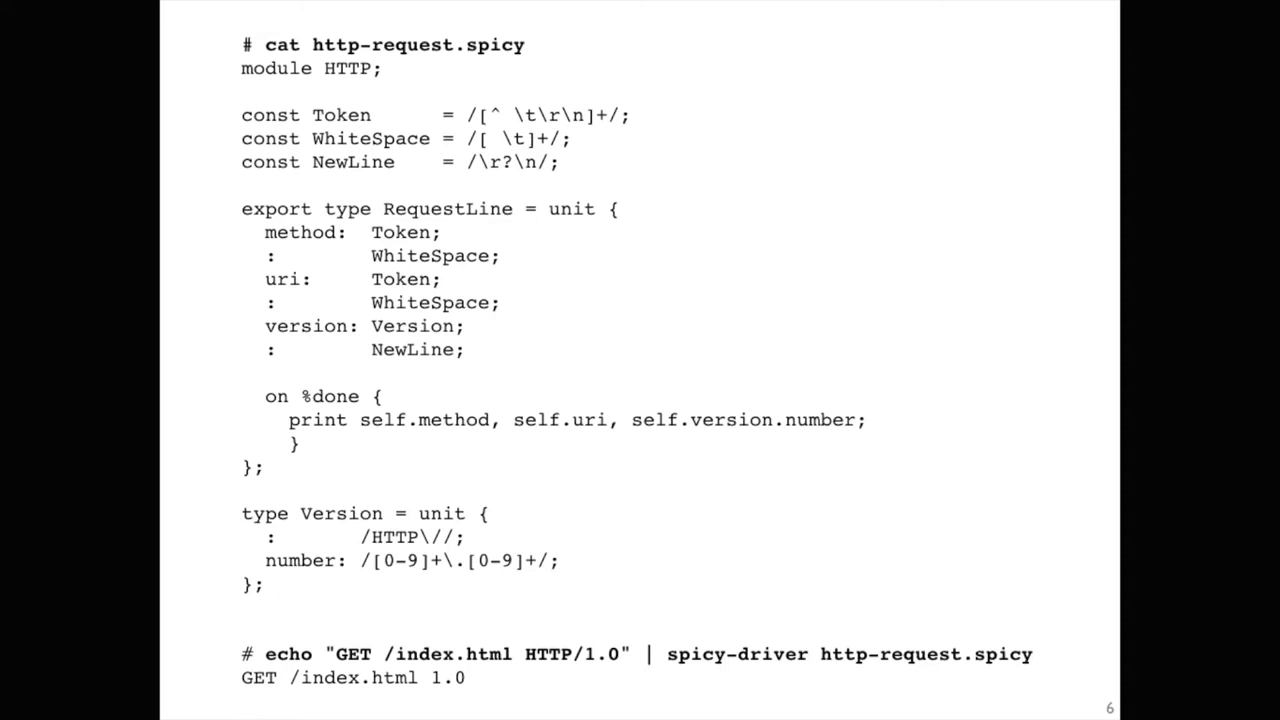
# Step: Advance to slide 7, the "Osquery Integration" section title
pyautogui.press('Right')
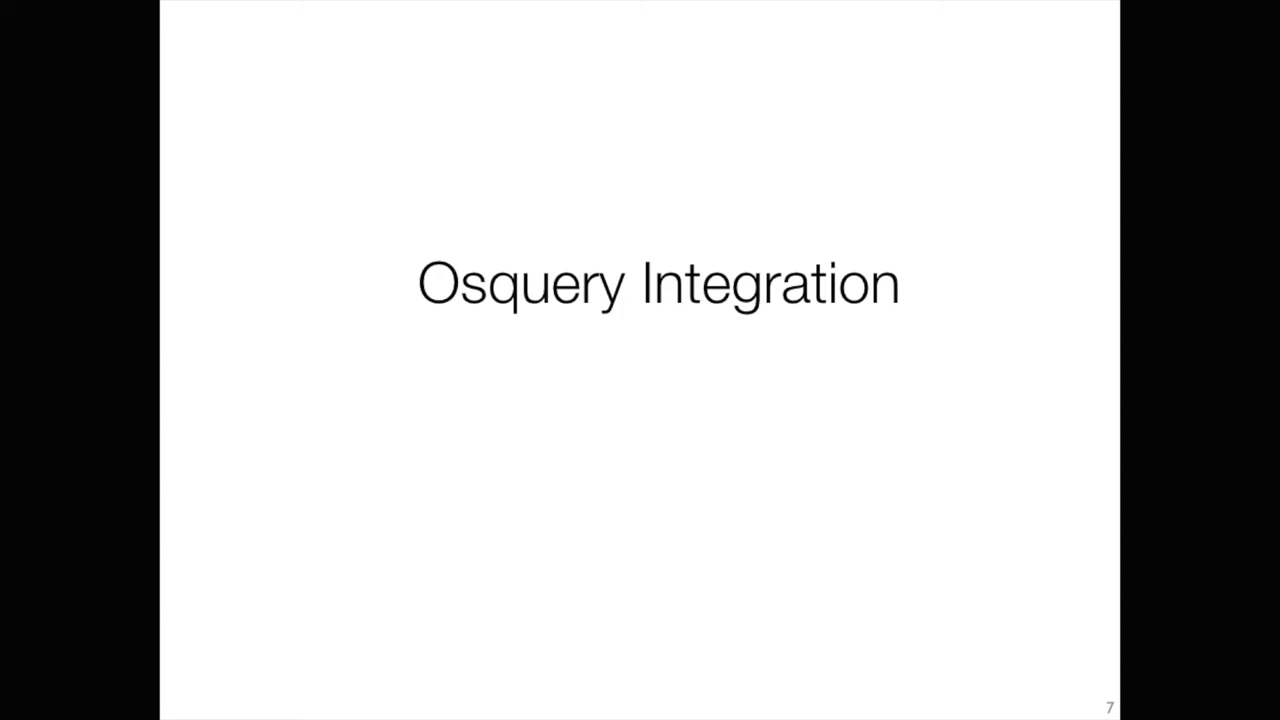
# Step: Advance to slide 8 with Bro code subscribing to osquery process_events
pyautogui.press('Right')
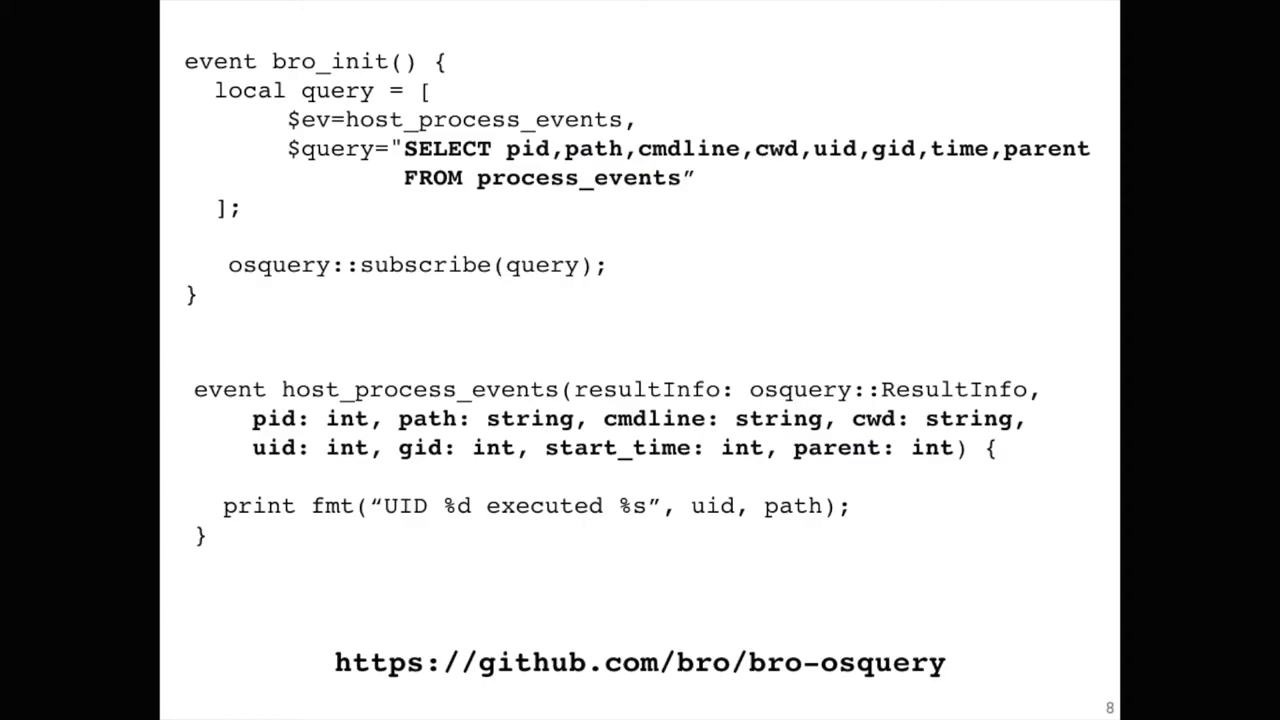